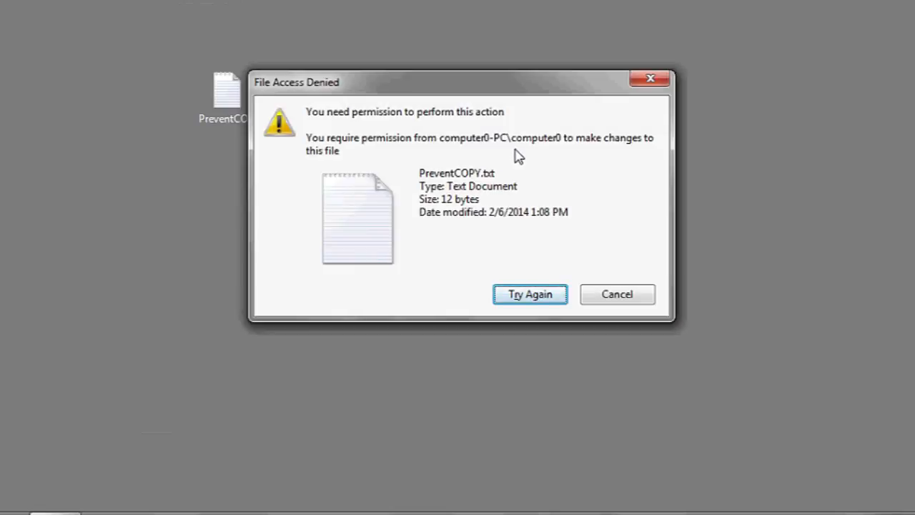
Dismiss the File Access Denied message and open PreventCOPY.txt's Properties from the desktop
left_click(616, 294)
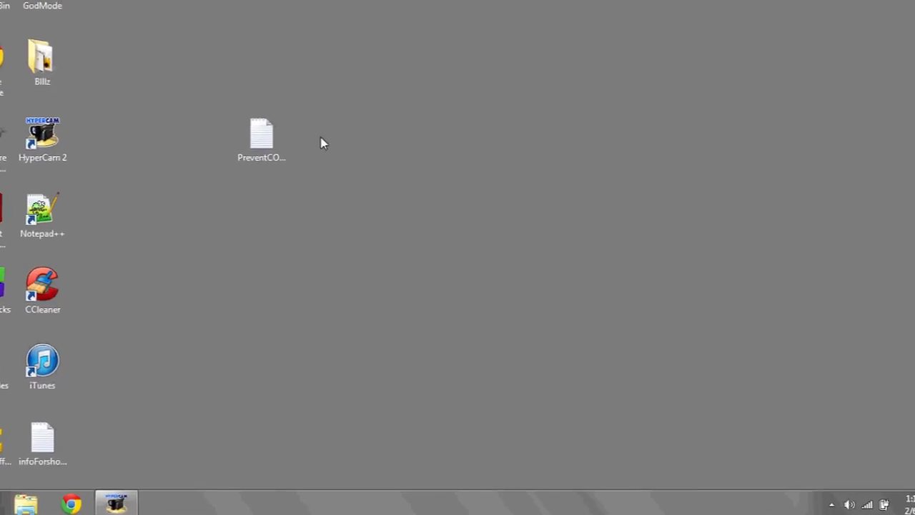
right_click(260, 132)
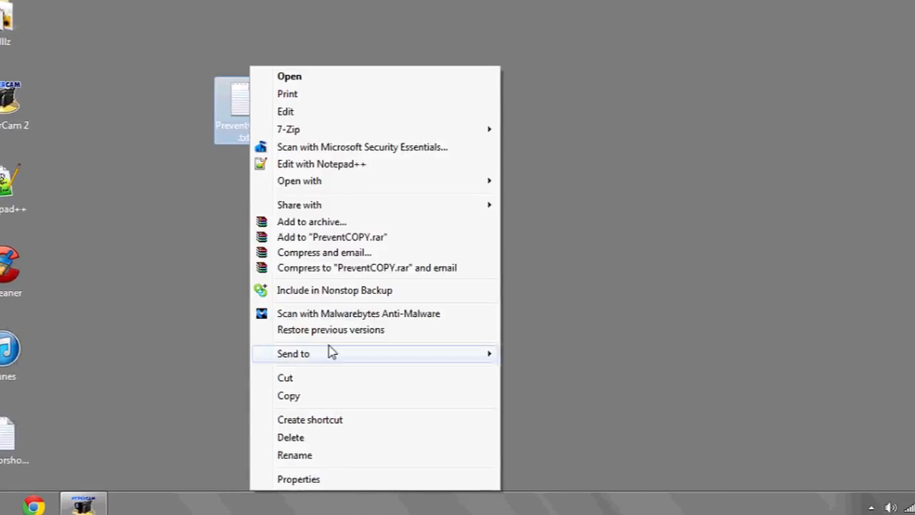
left_click(297, 477)
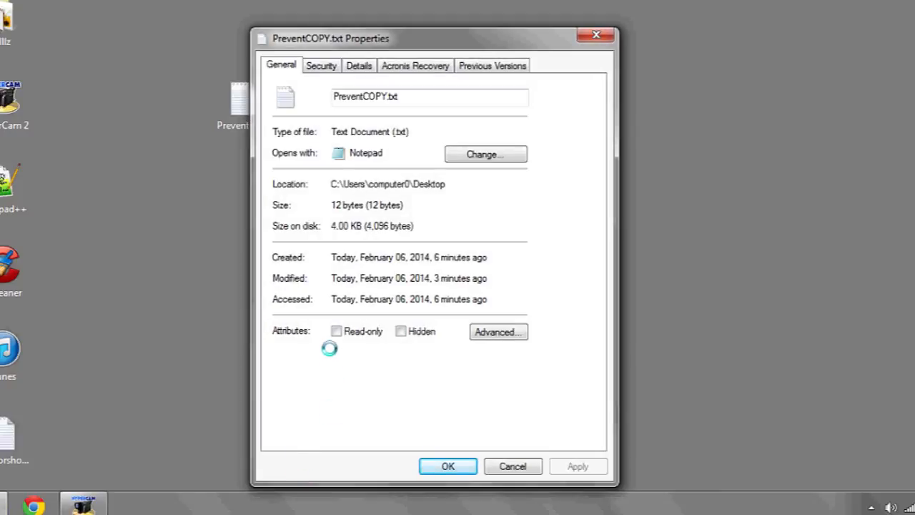
Show the Security settings and select the Administrators group to reveal its denied Read permissions
left_click(320, 66)
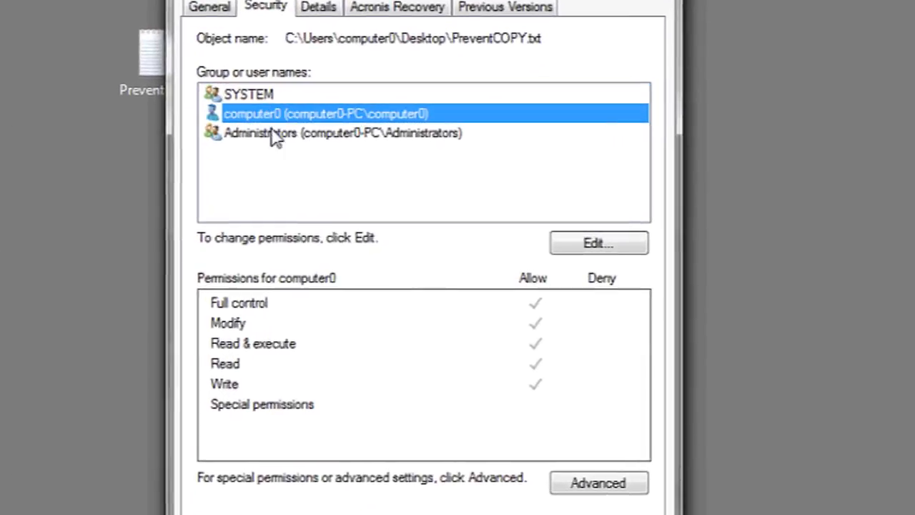
left_click(341, 131)
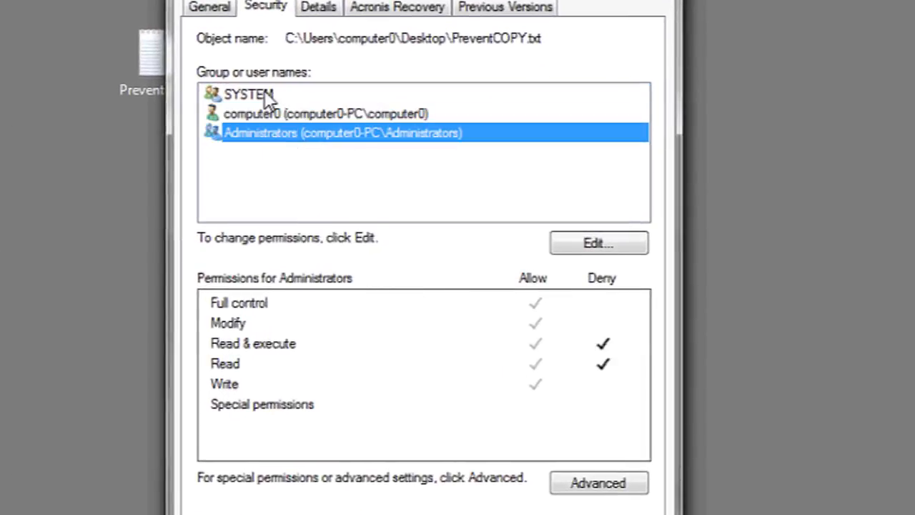
mouse_move(283, 145)
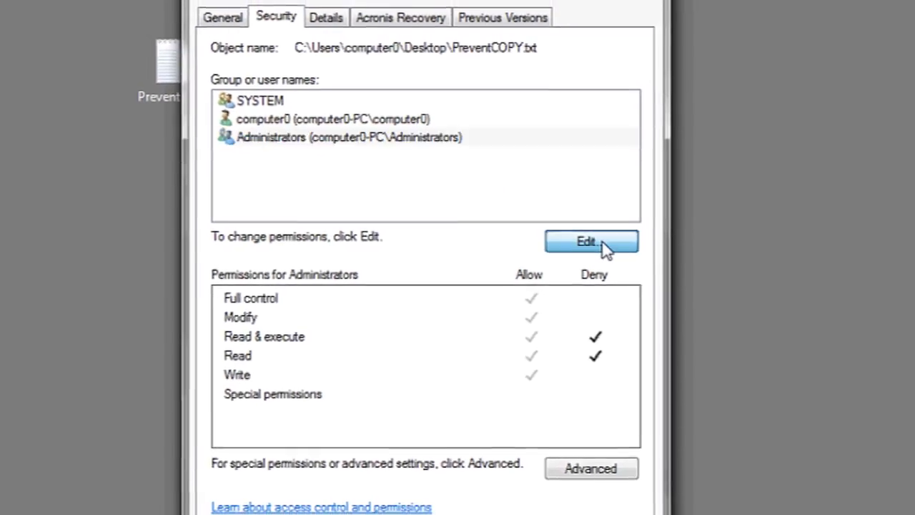
Enter Edit mode and select Administrators to view its Deny Read and Read & execute entries
left_click(591, 241)
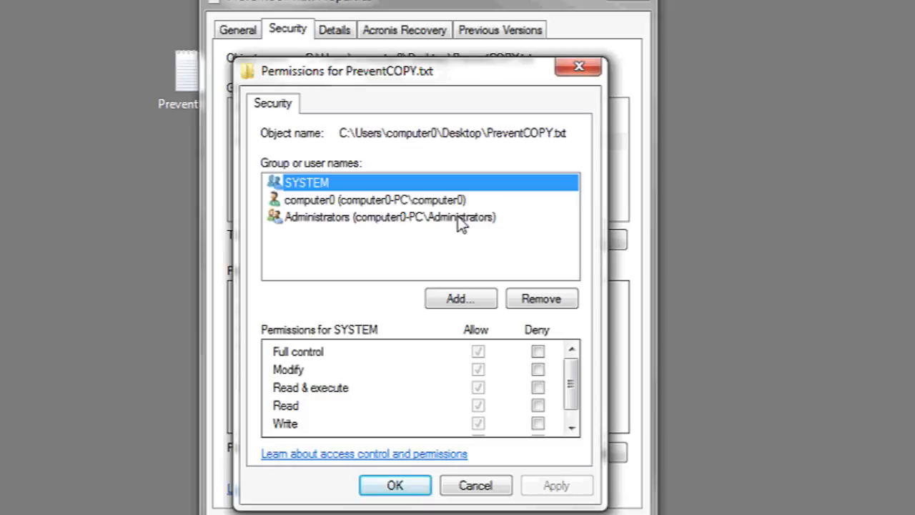
left_click(389, 217)
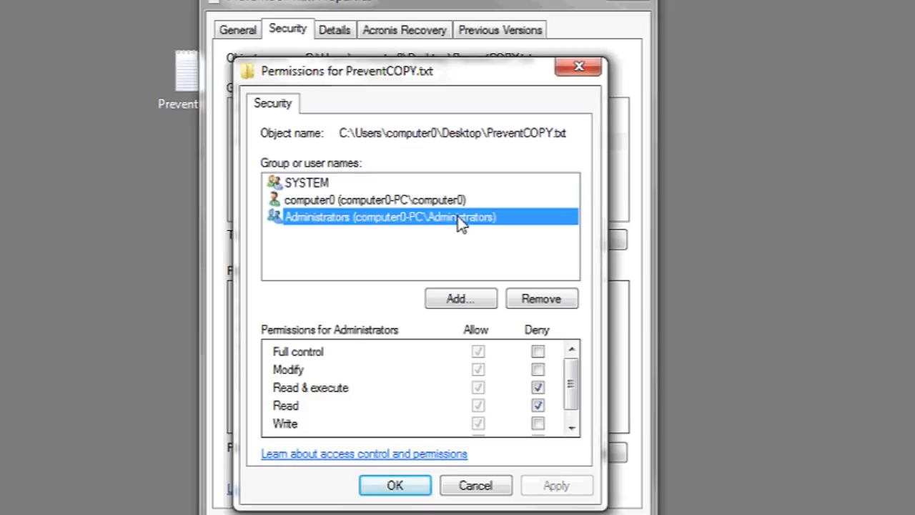
scroll("down", 3)
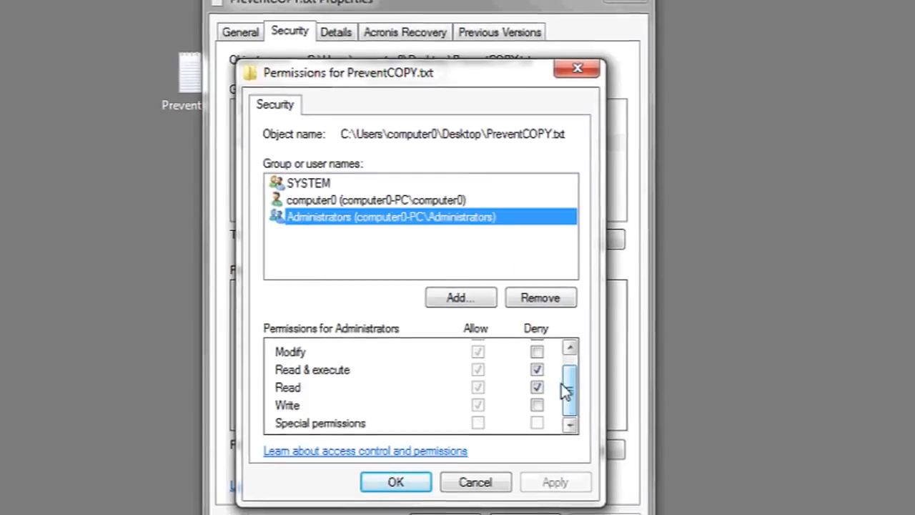